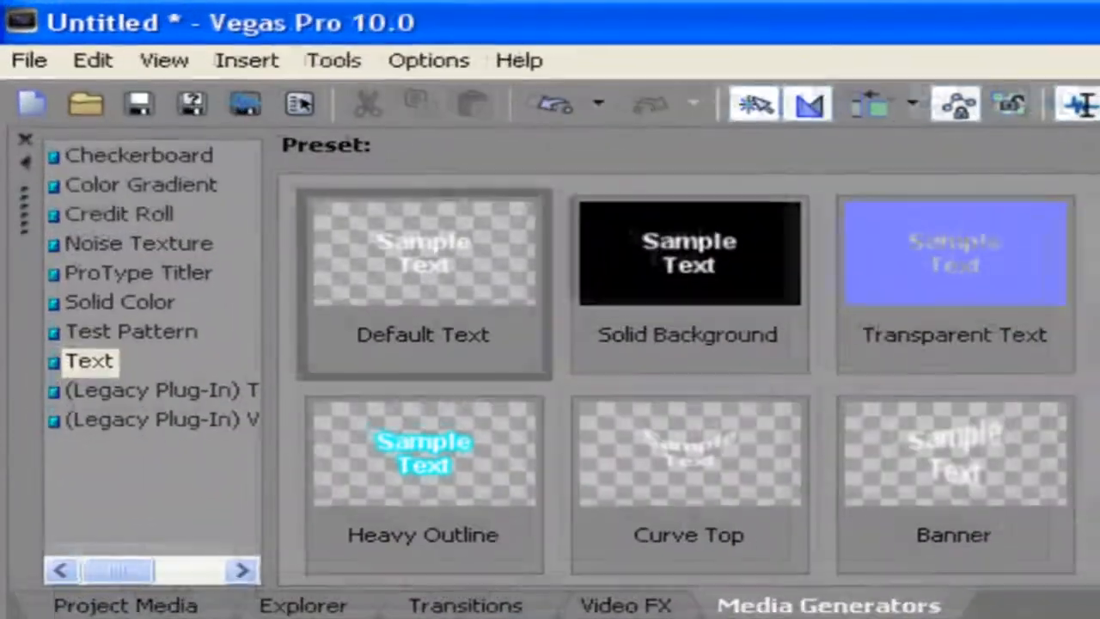
- Open the File menu of the untitled project
left_click(28, 60)
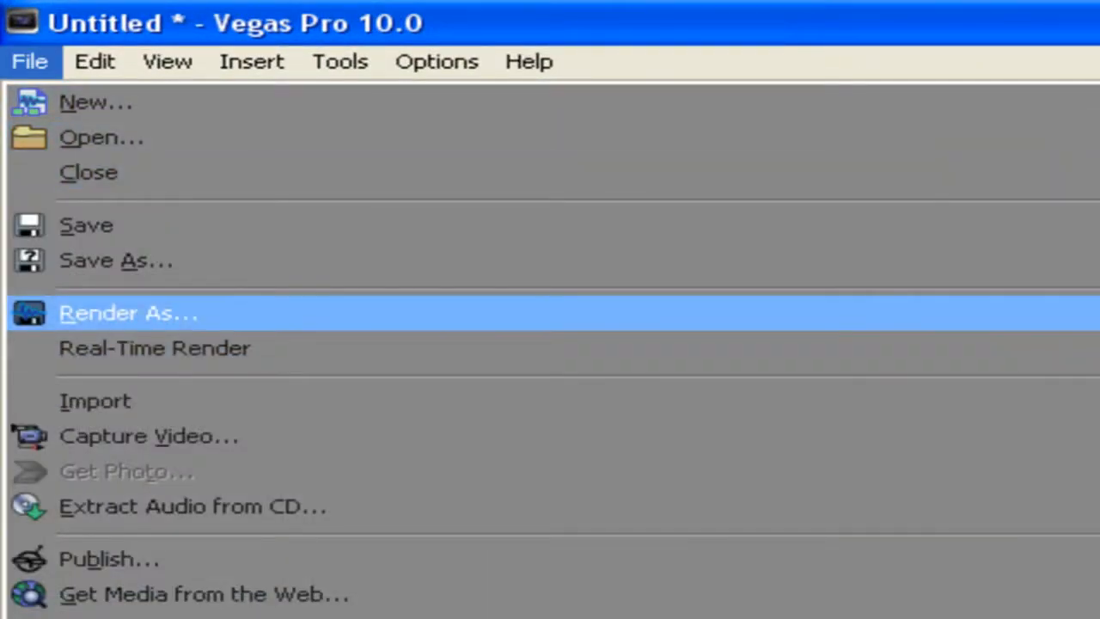
- Choose Render As to start rendering Untitled.mp4 with MainConcept AVC/AAC and the YouTube template
left_click(129, 312)
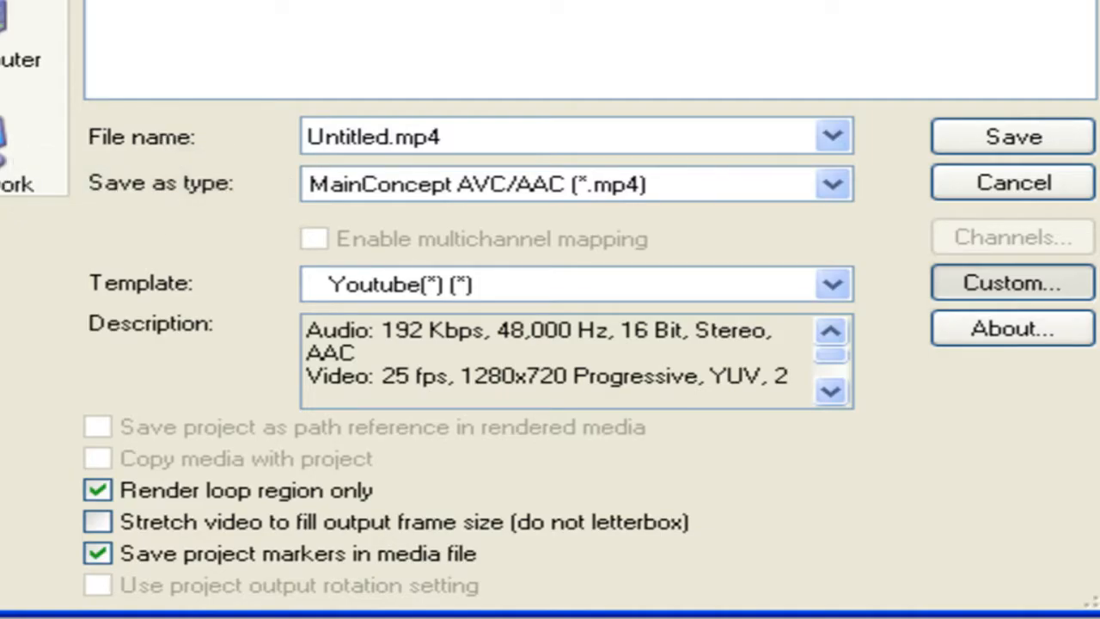
- Review the YouTube template's custom audio (48,000 Hz, 192,000 bps) and project quality settings
left_click(1011, 282)
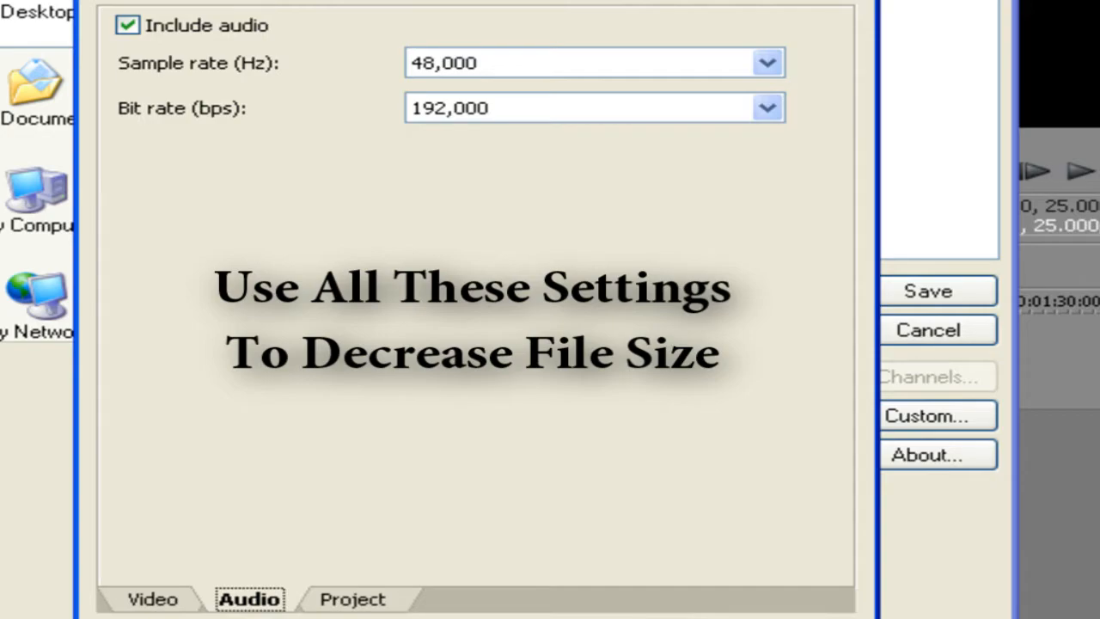
left_click(350, 599)
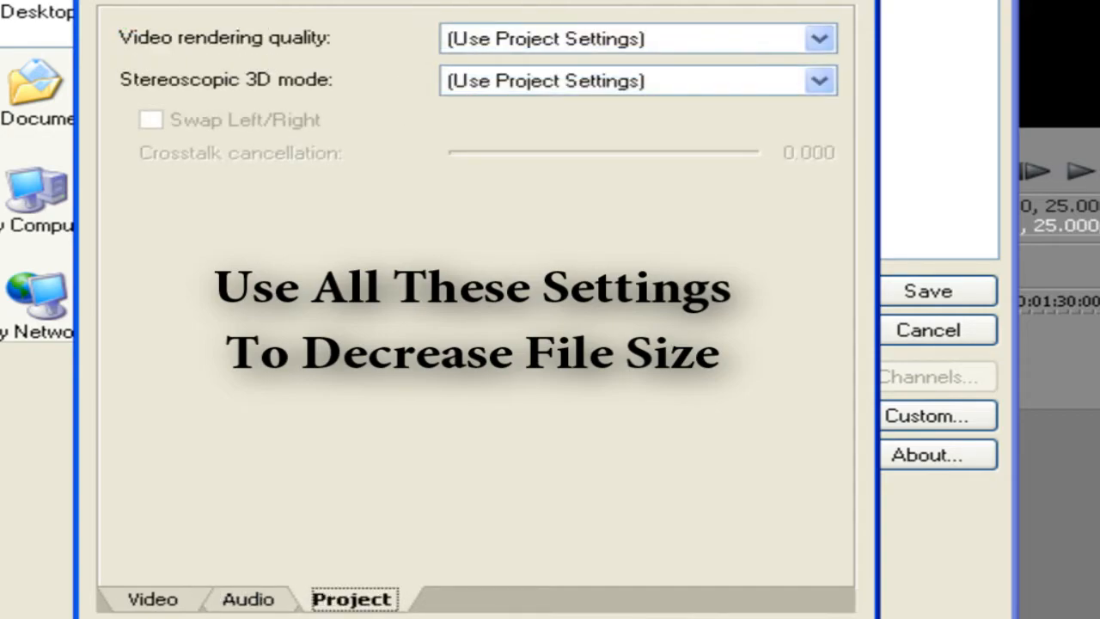